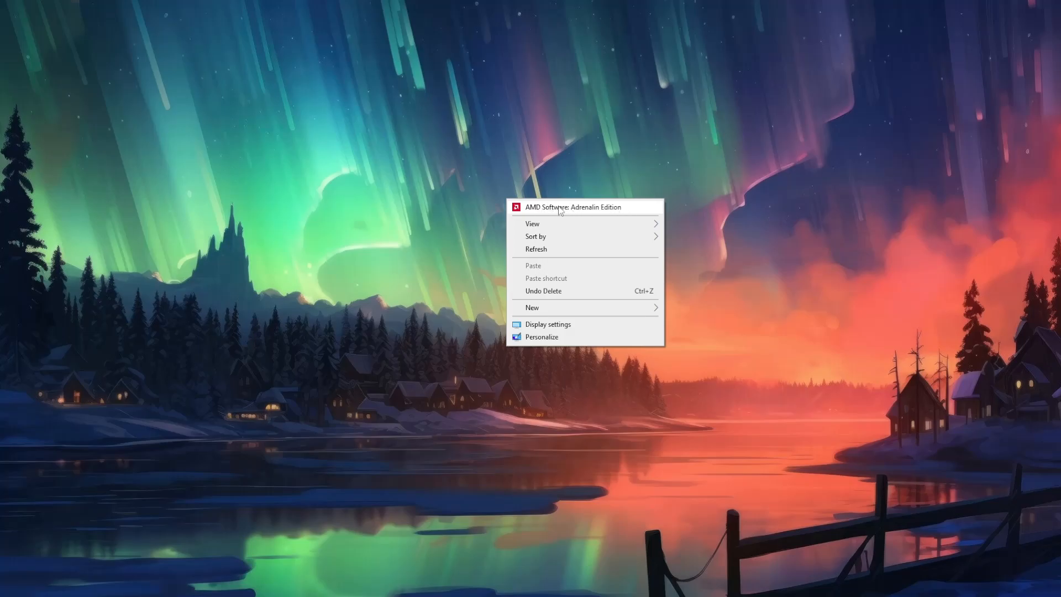
mouse_move(596, 208)
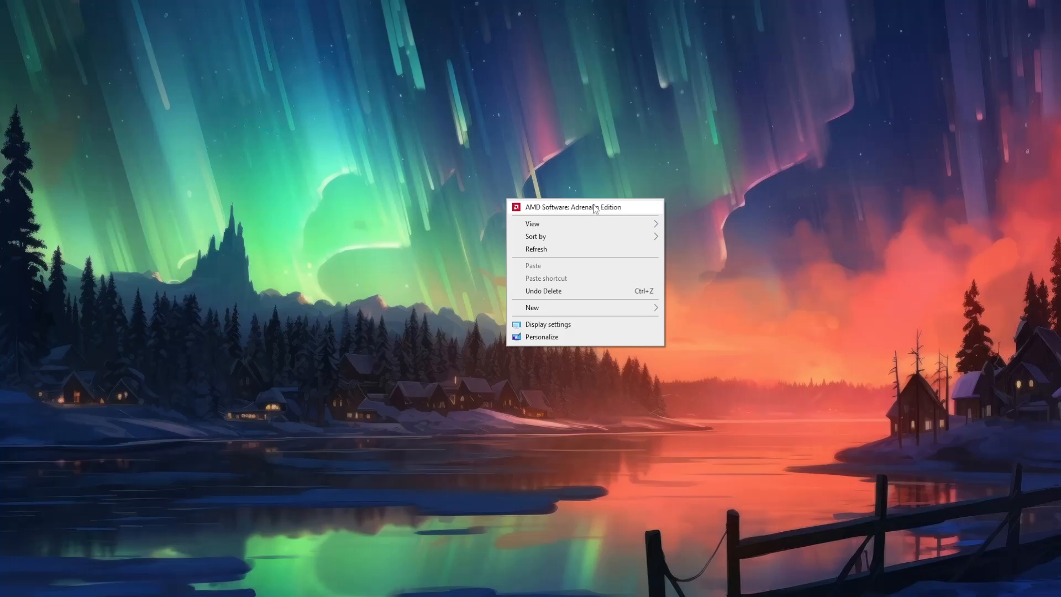
mouse_move(585, 211)
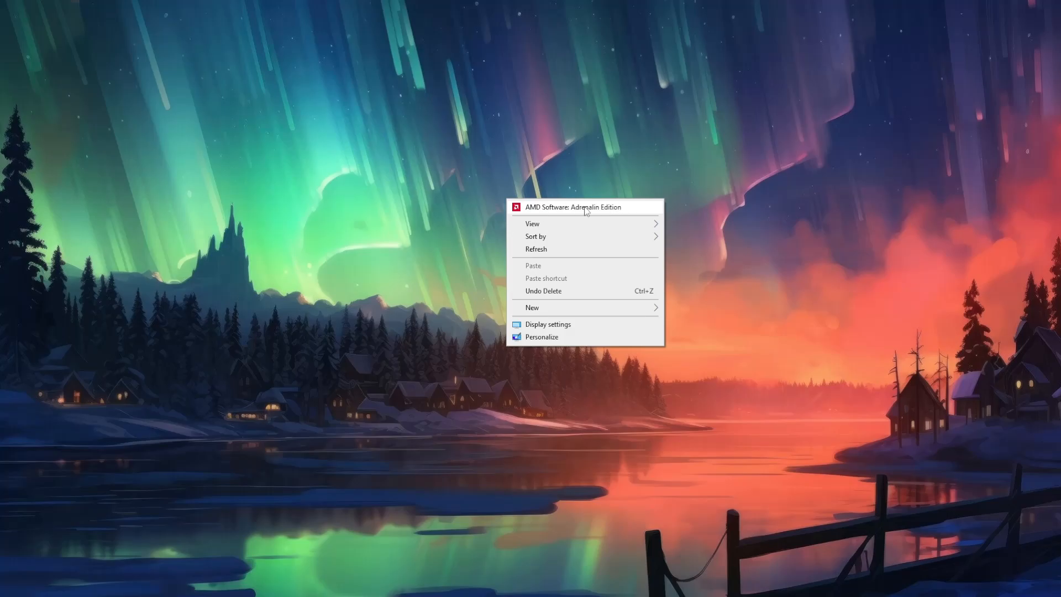
Launch AMD Software: Adrenalin Edition from the desktop right-click menu.
click(575, 207)
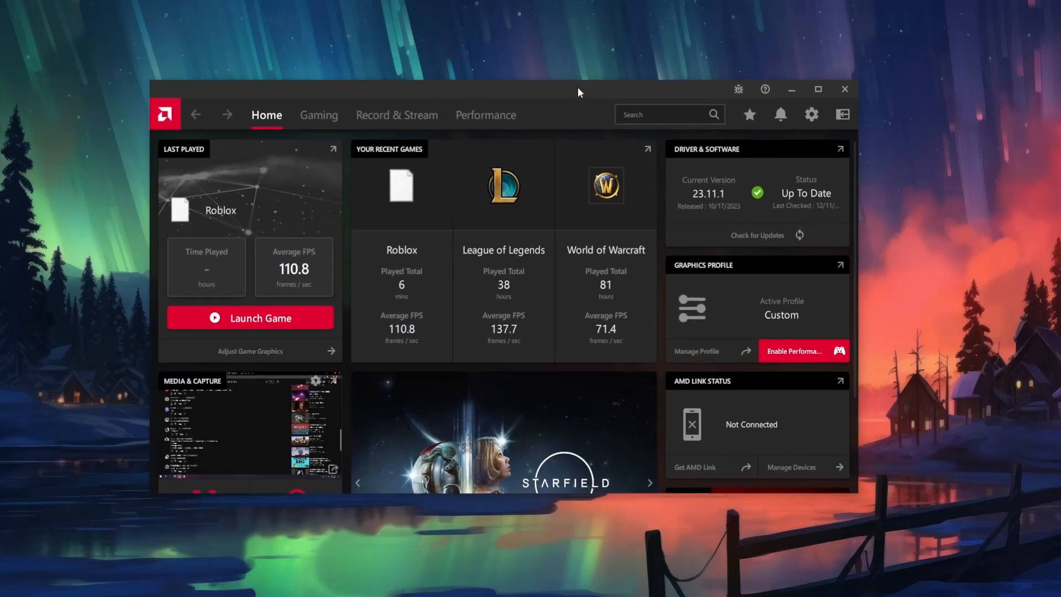
mouse_move(818, 90)
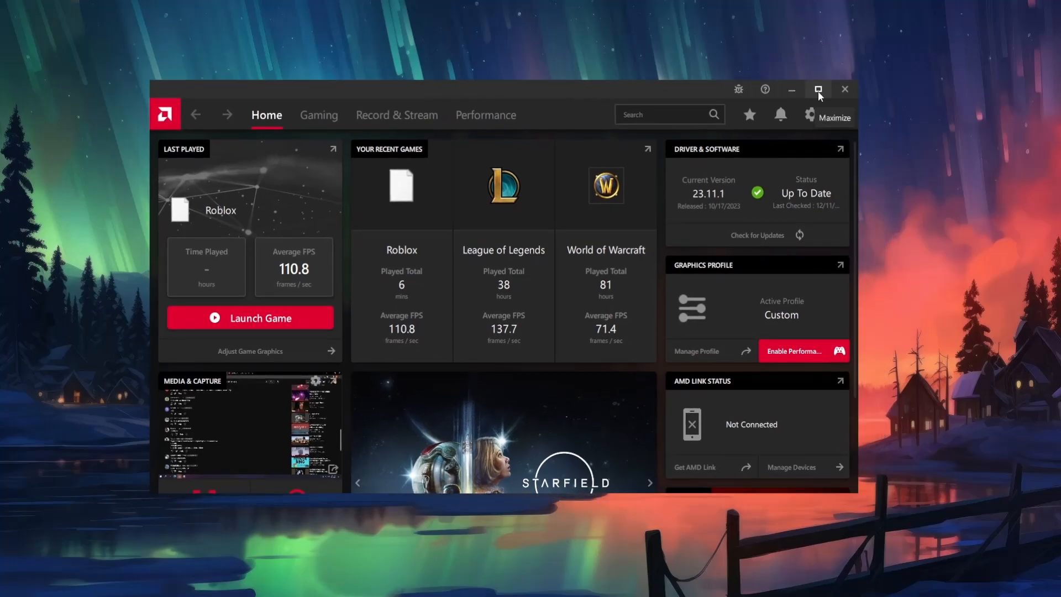
Maximize the AMD Software window so the Home page fills the screen.
click(818, 88)
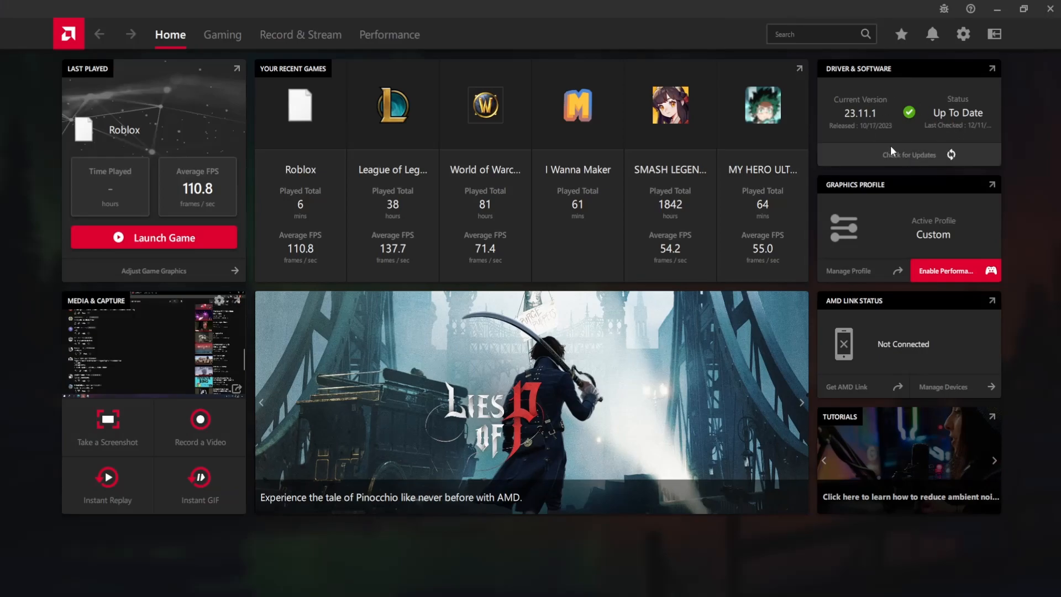
click(907, 154)
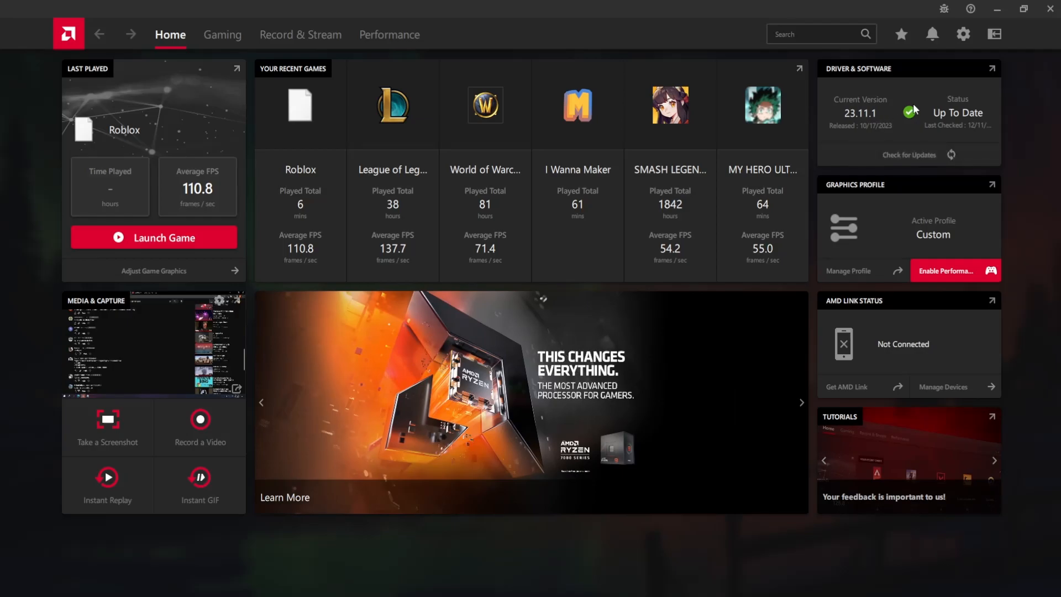
mouse_move(966, 118)
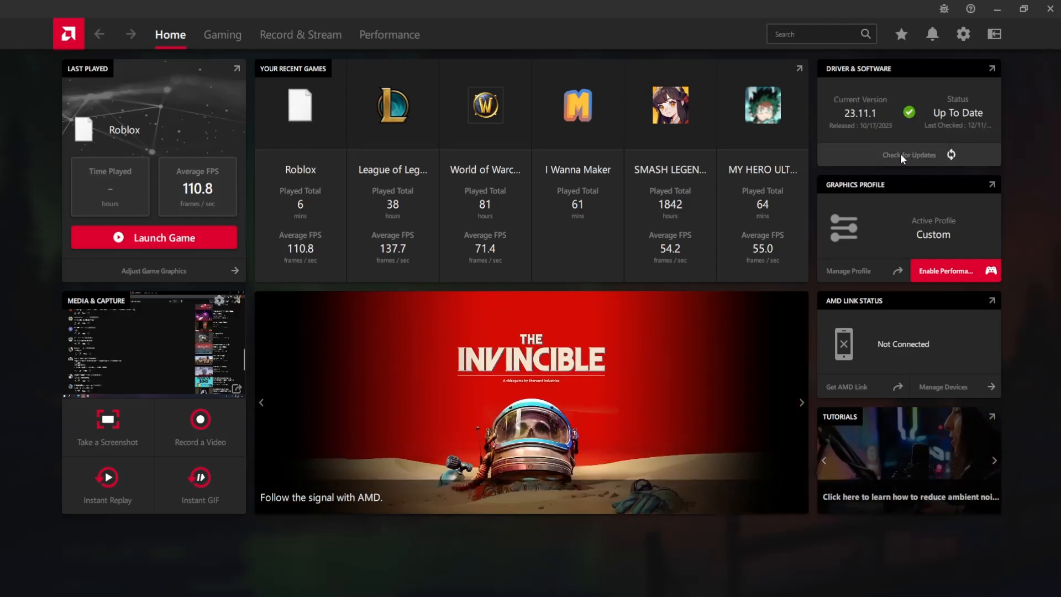
mouse_move(873, 146)
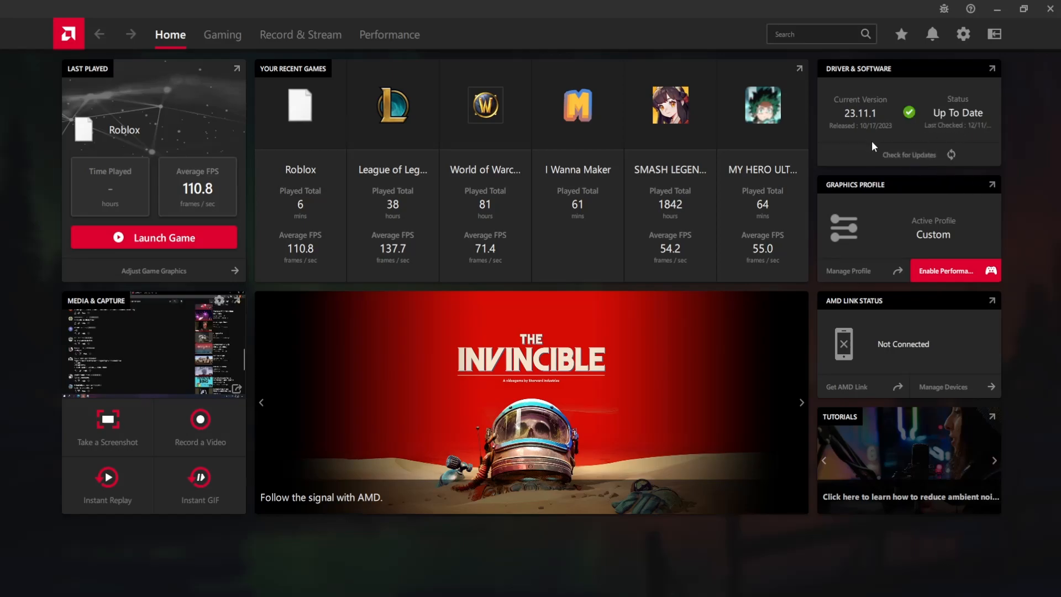